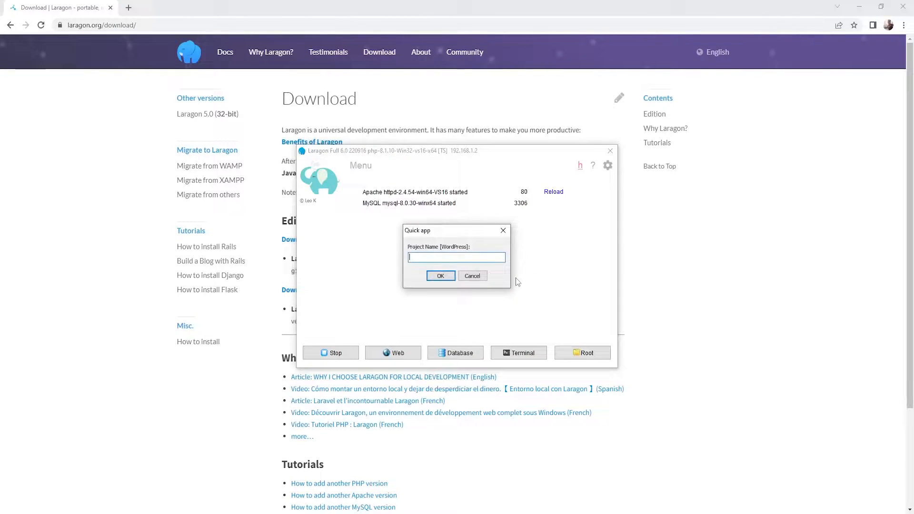
# Go to laragon.org and open its Download page from the top navigation
pyautogui.click(440, 275)
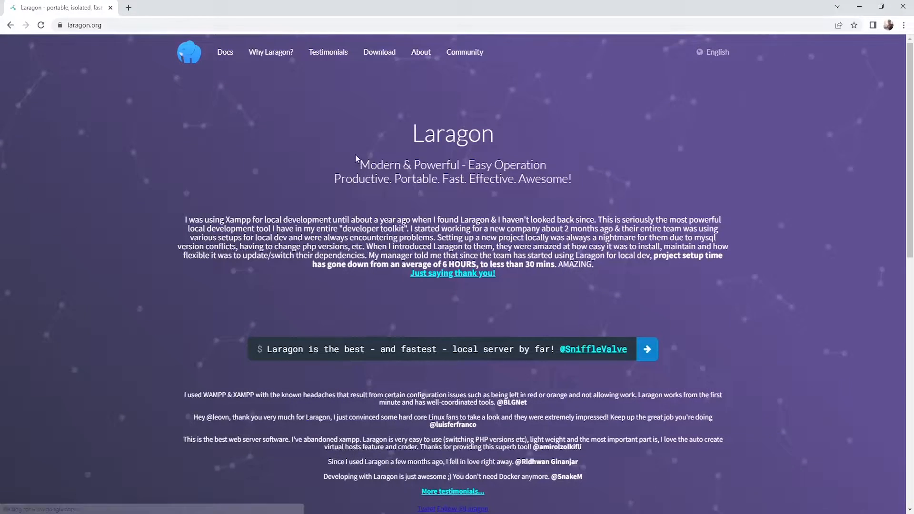
pyautogui.click(379, 51)
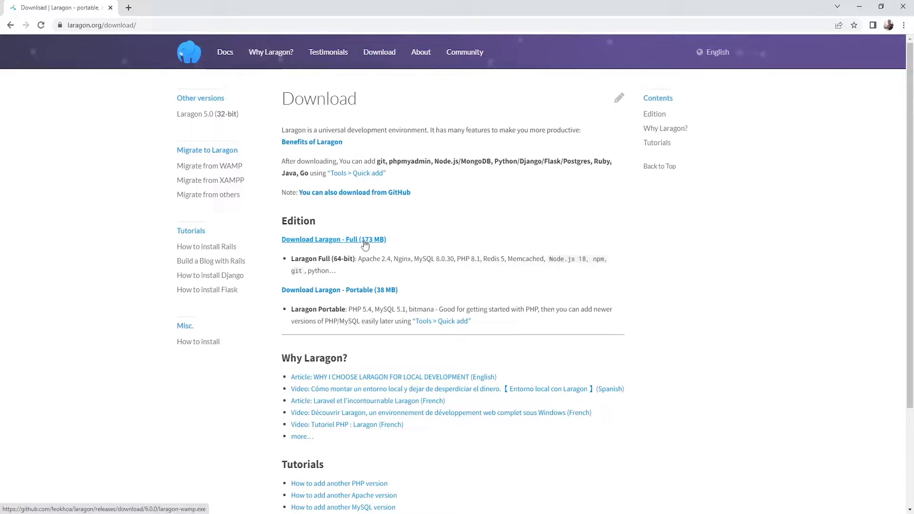
# Download Laragon Full and install it with English, default folder and options, then launch
pyautogui.click(333, 239)
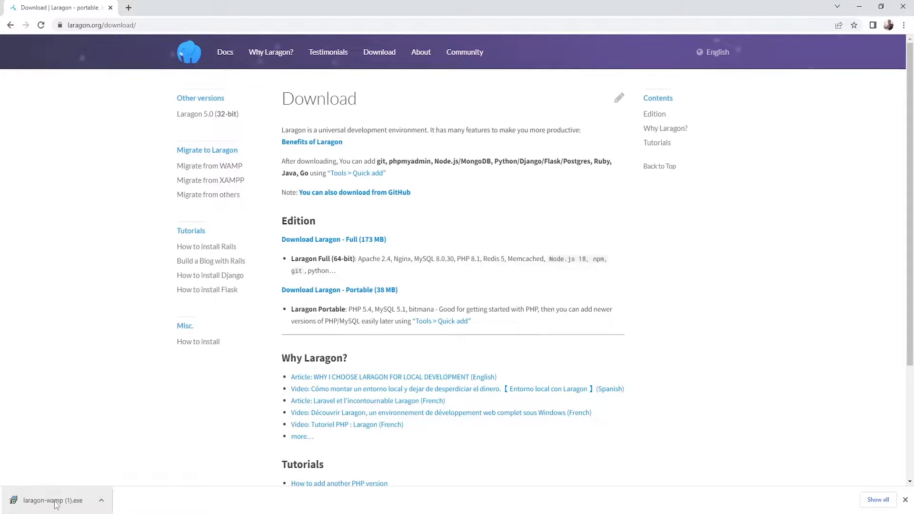
pyautogui.click(52, 500)
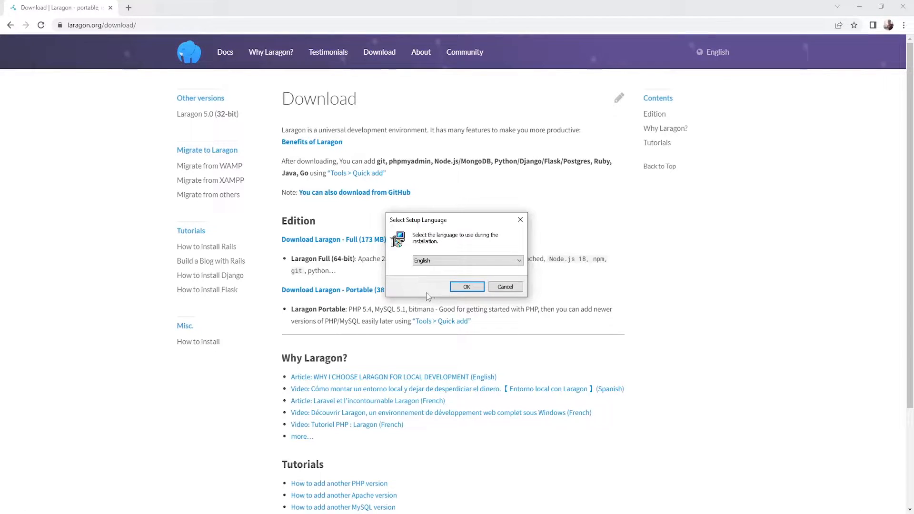
pyautogui.click(467, 286)
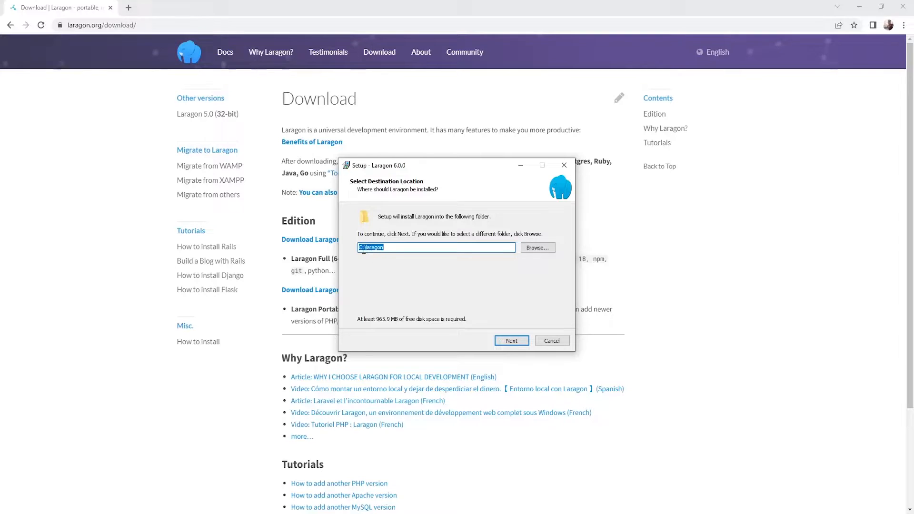
pyautogui.click(511, 341)
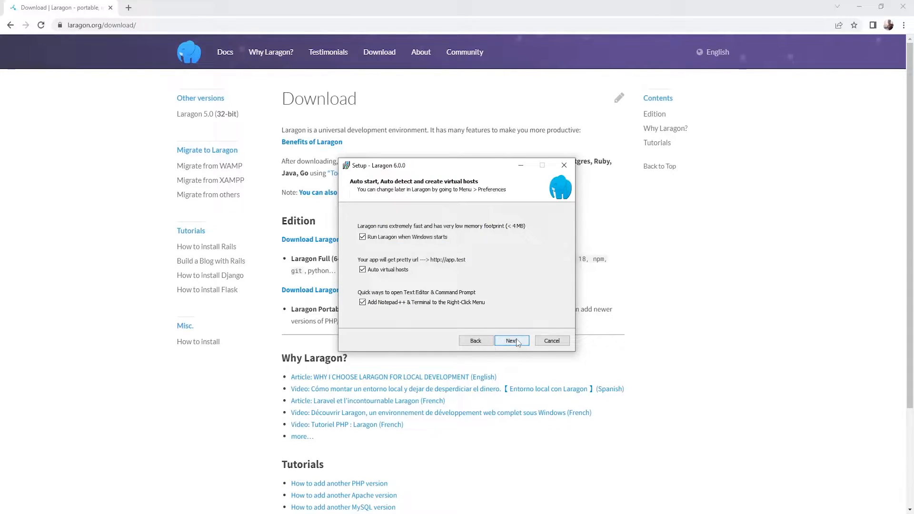
pyautogui.click(512, 341)
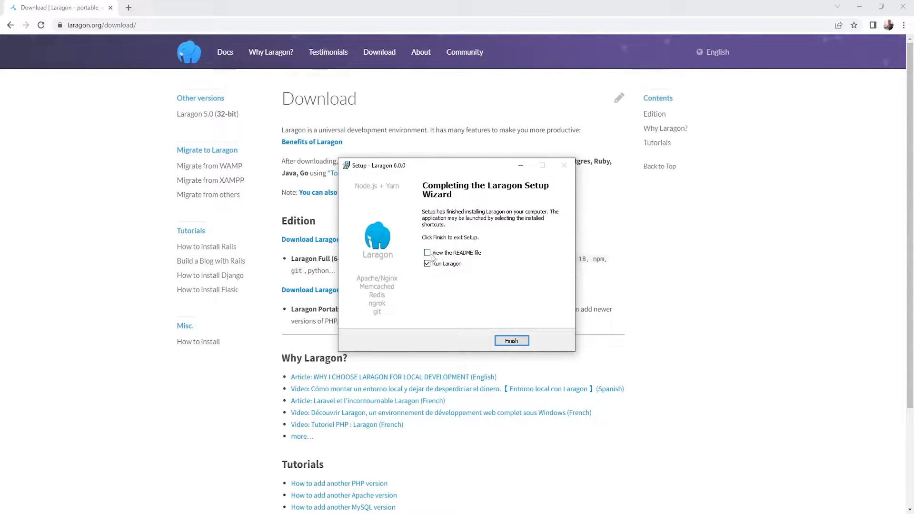
pyautogui.click(511, 341)
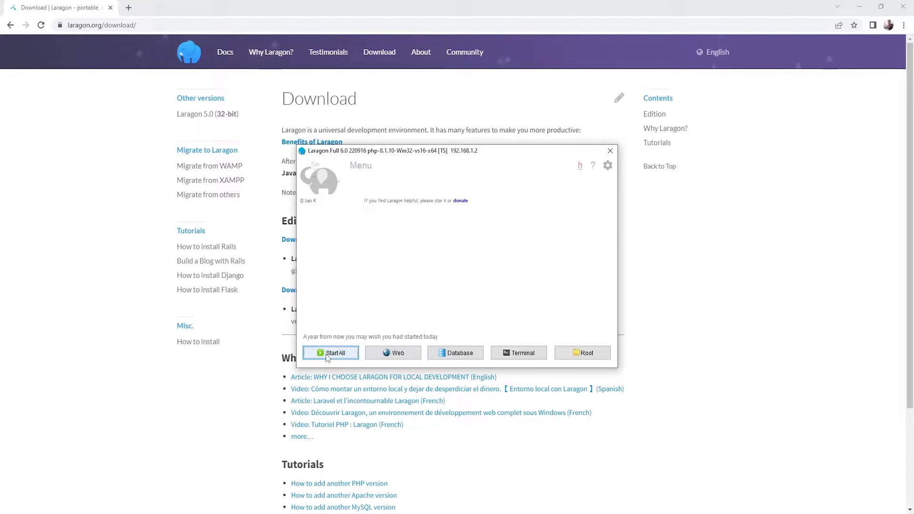
# Start Apache and MySQL, then create a WordPress quick app named wordpresslaragon
pyautogui.click(330, 352)
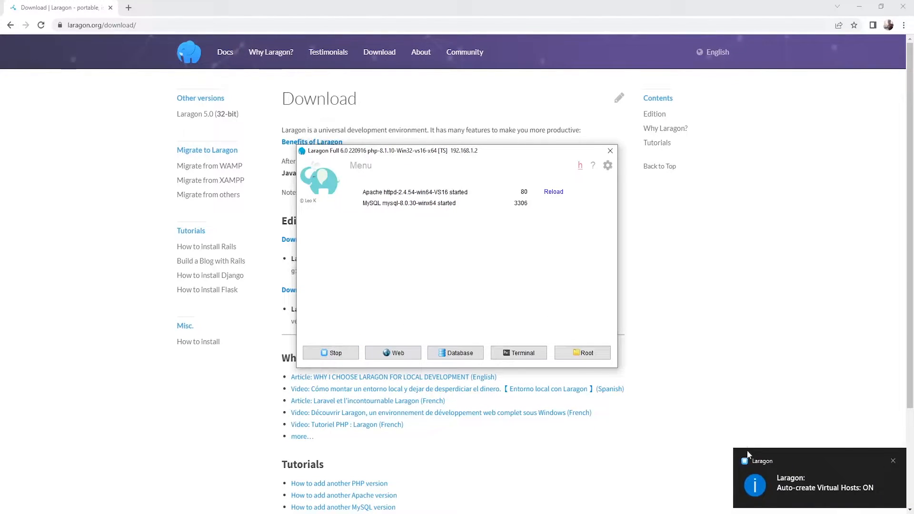
pyautogui.moveTo(455, 254)
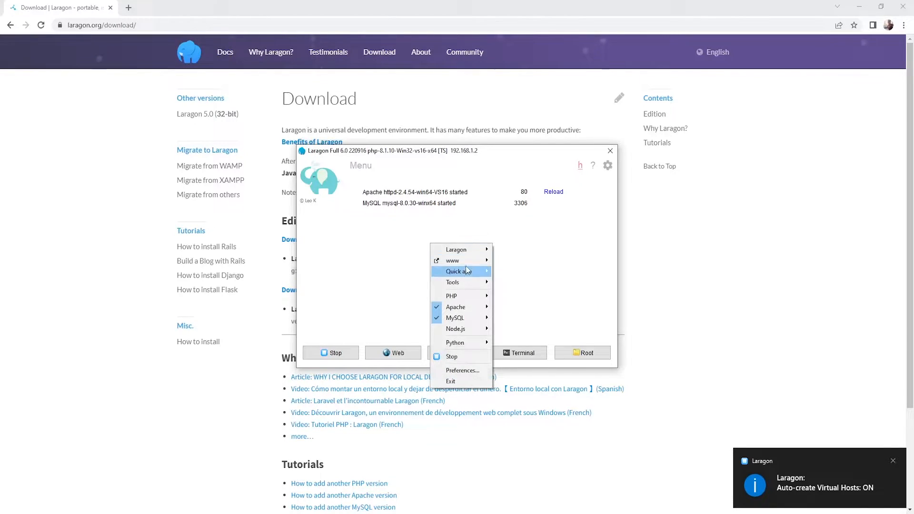
pyautogui.moveTo(452, 260)
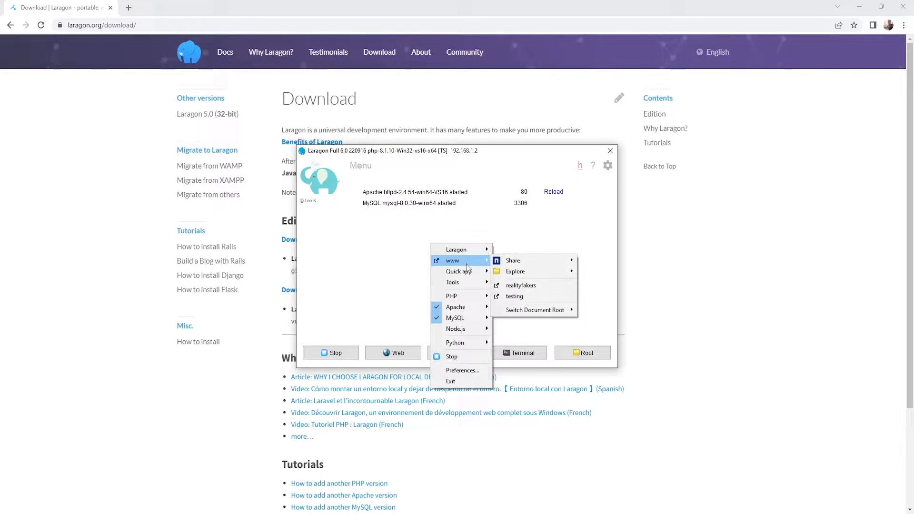
pyautogui.moveTo(459, 271)
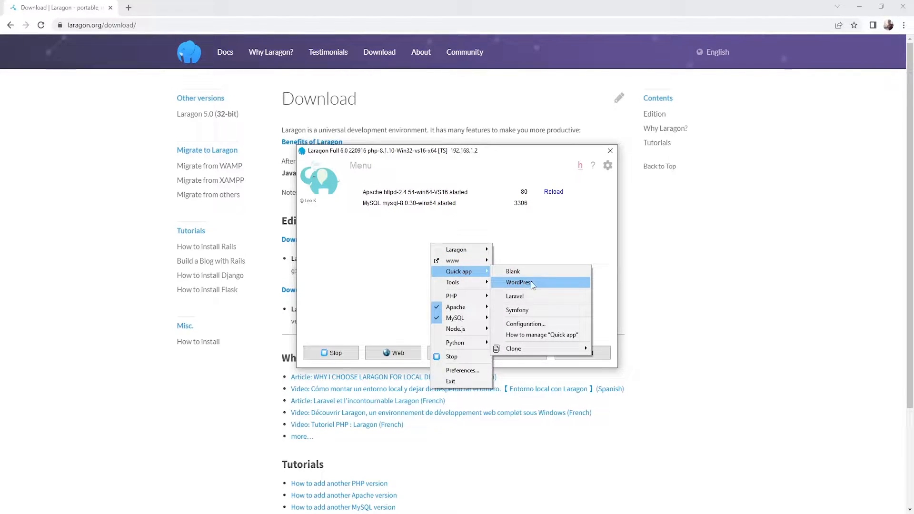
pyautogui.click(519, 282)
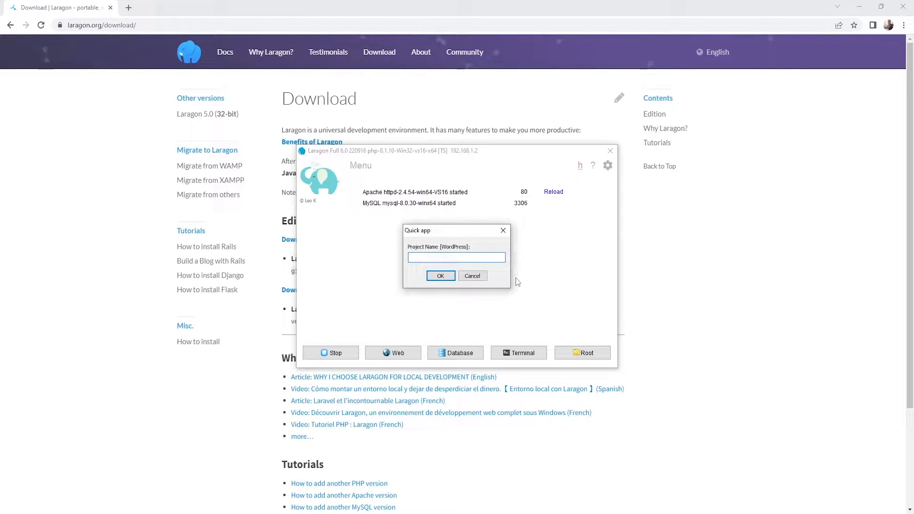
pyautogui.write('wordpress')
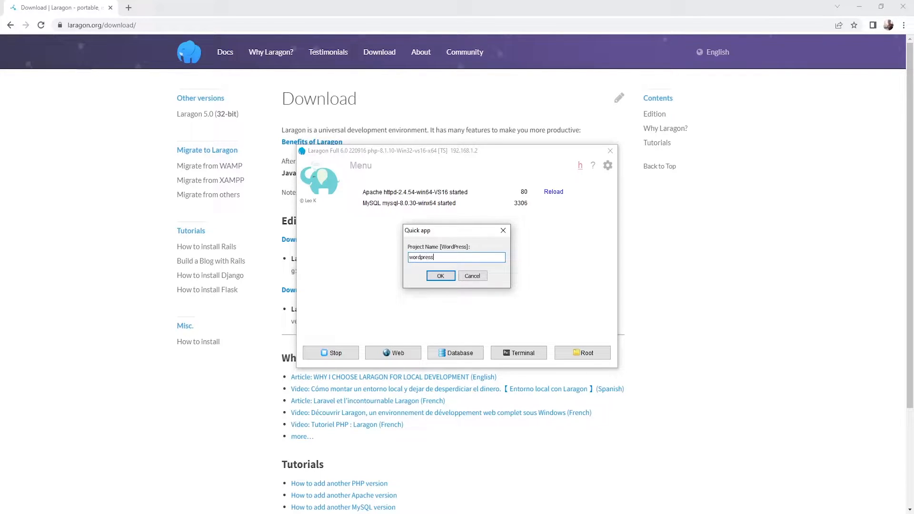
pyautogui.click(440, 276)
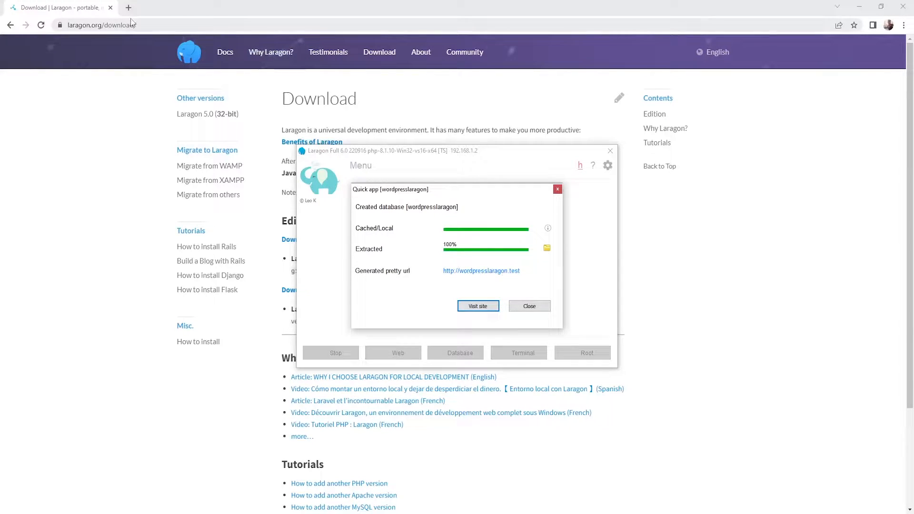
# Load wordpresslaragon.test in a new tab and continue with English (United States)
pyautogui.write('wordpress')
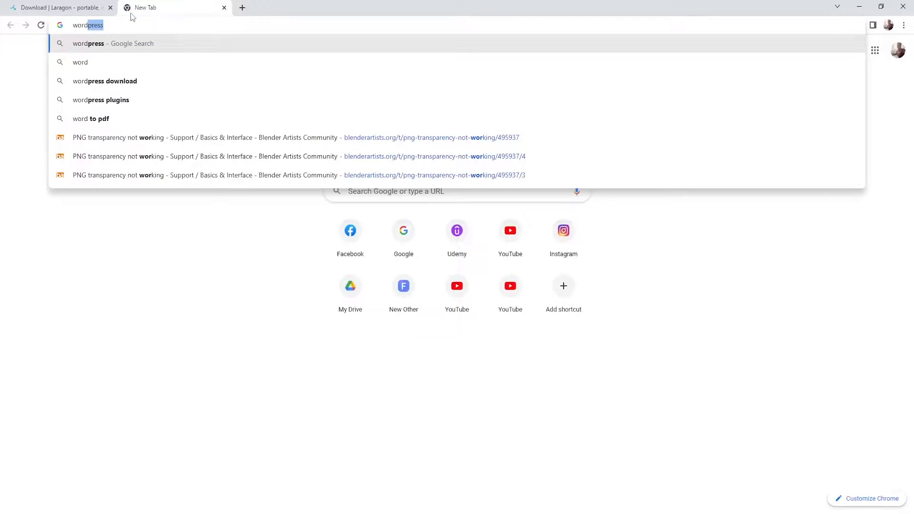
pyautogui.write('laragon.test/wp-admin/install.php')
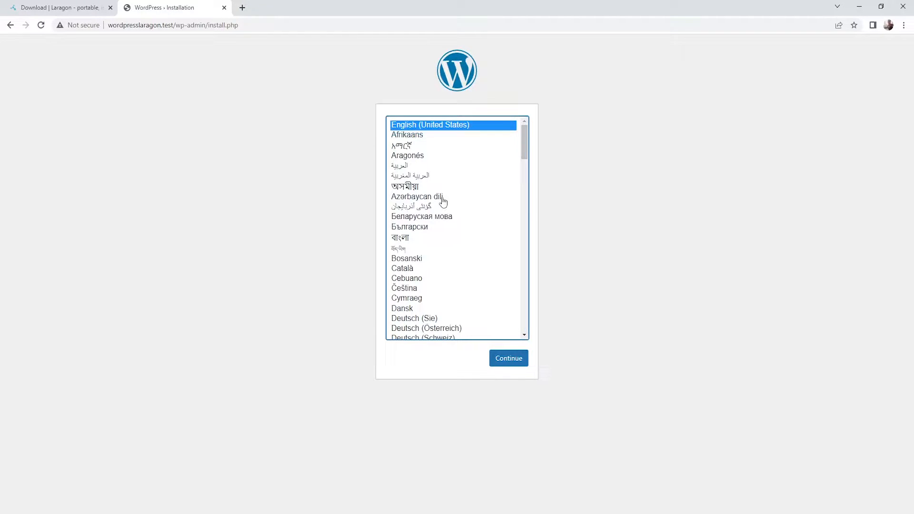
pyautogui.click(507, 358)
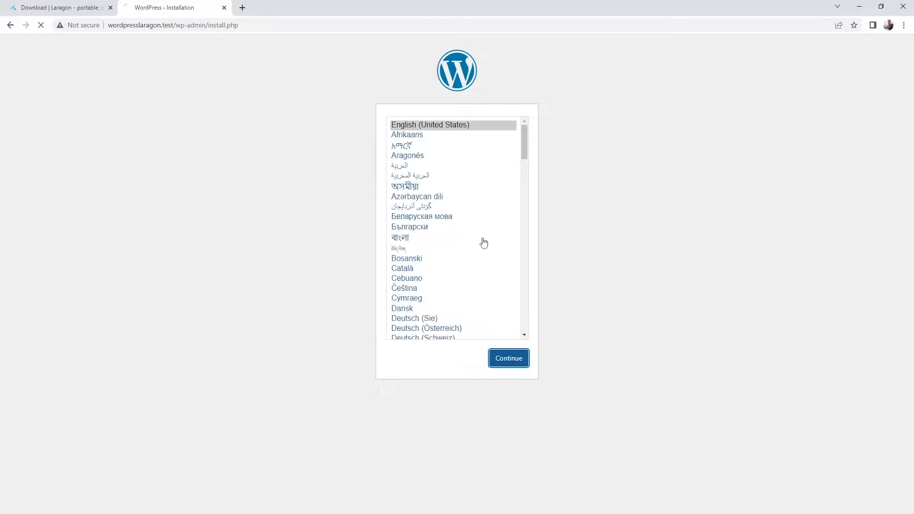
# Enter site title Wordpress Laragon, username user72 and a weak password, confirming its use
pyautogui.click(508, 358)
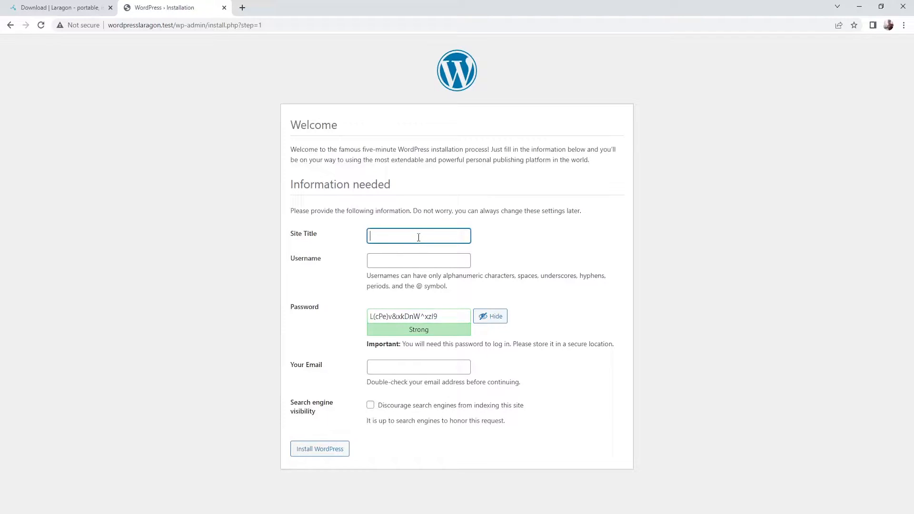
pyautogui.write('Wordpress Laragon')
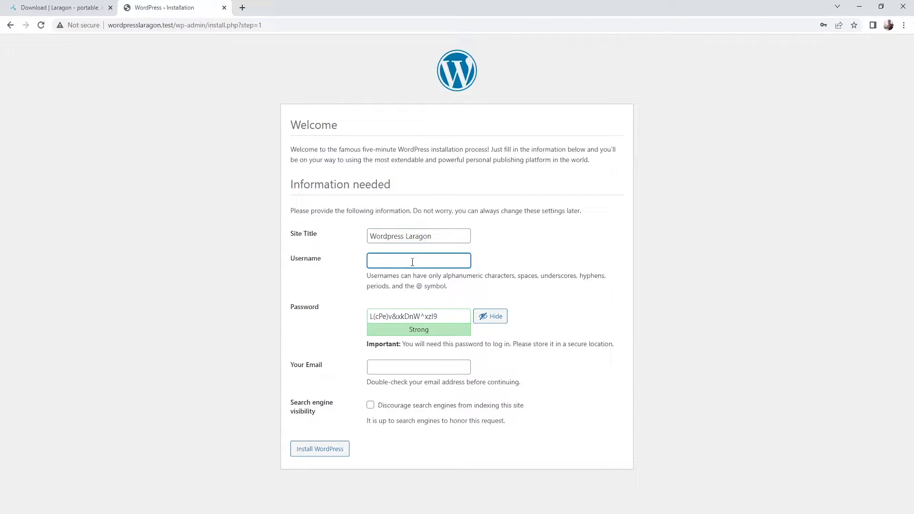
pyautogui.write('user72')
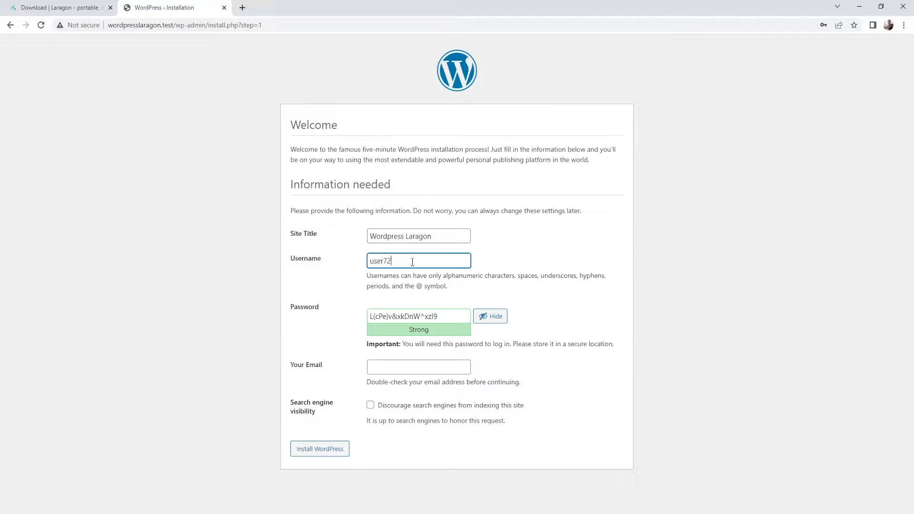
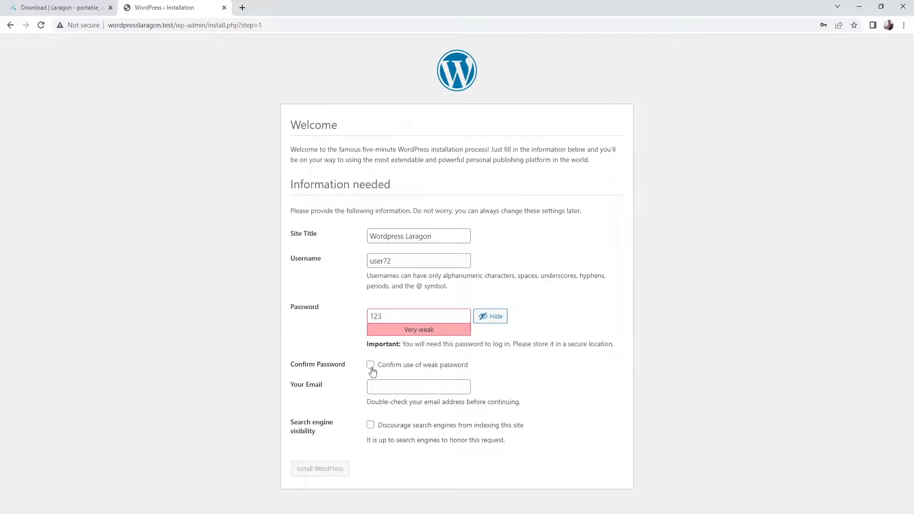
pyautogui.click(370, 364)
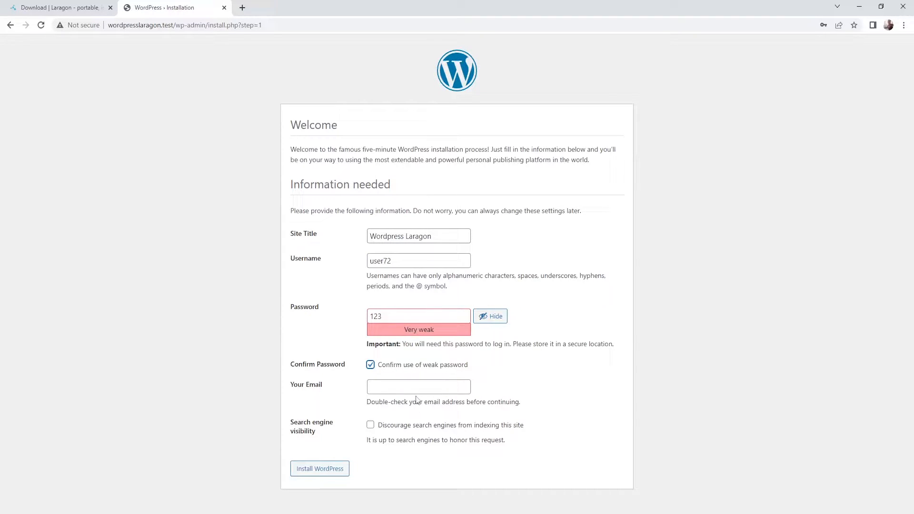
# Enter the user72 admin email address and submit Install WordPress
pyautogui.click(418, 387)
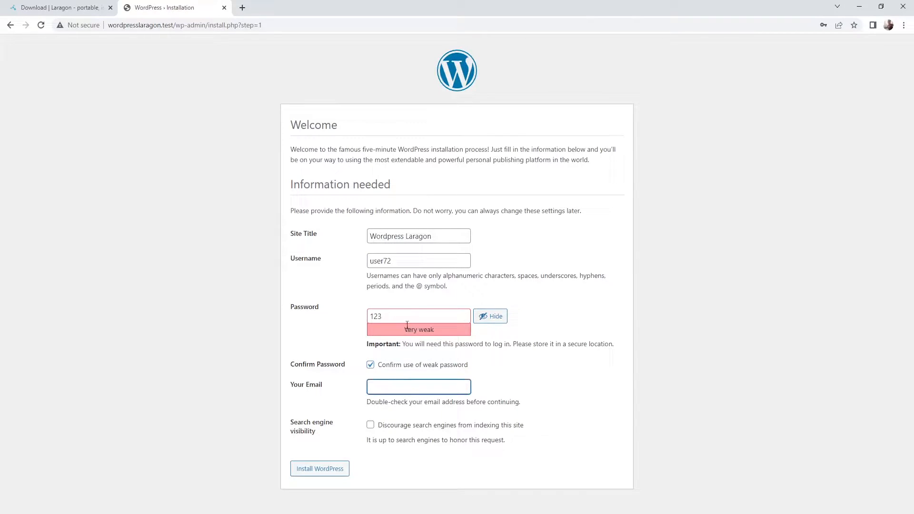
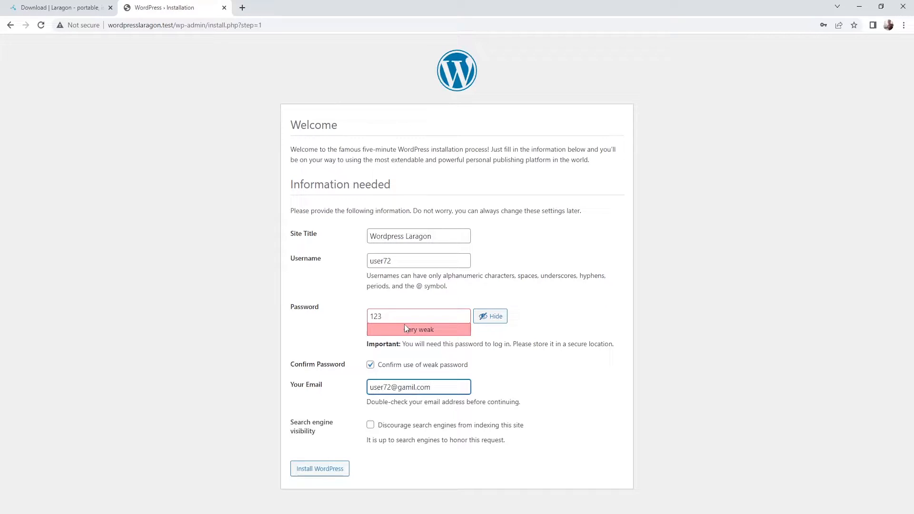
pyautogui.click(319, 468)
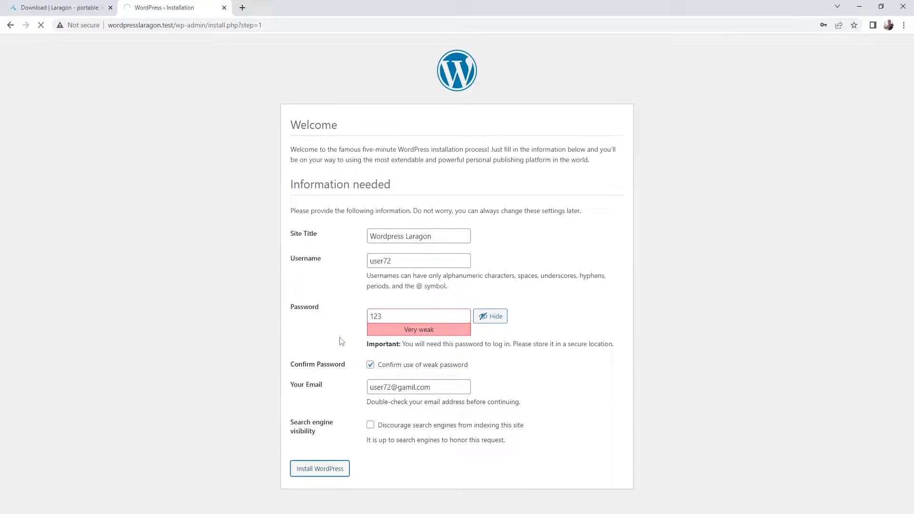
# Log in as user72 and scroll through the Wordpress Laragon dashboard
pyautogui.click(320, 468)
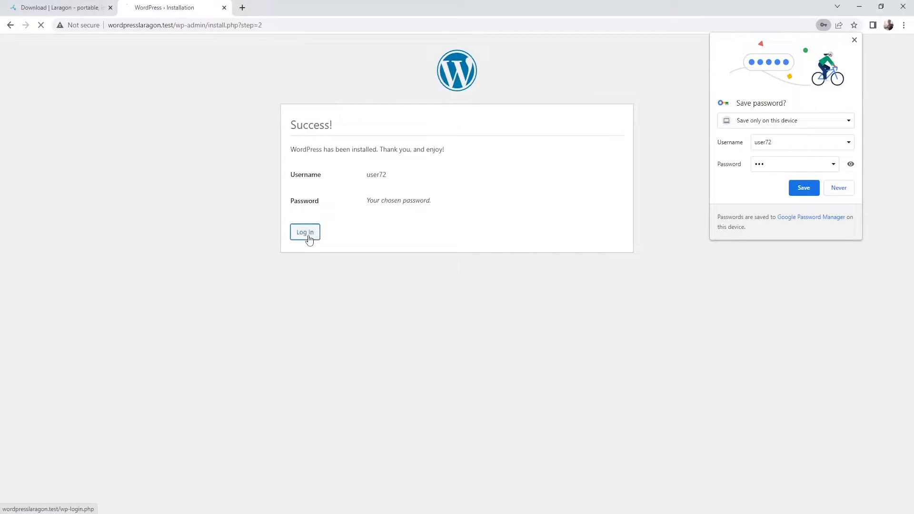
pyautogui.click(305, 232)
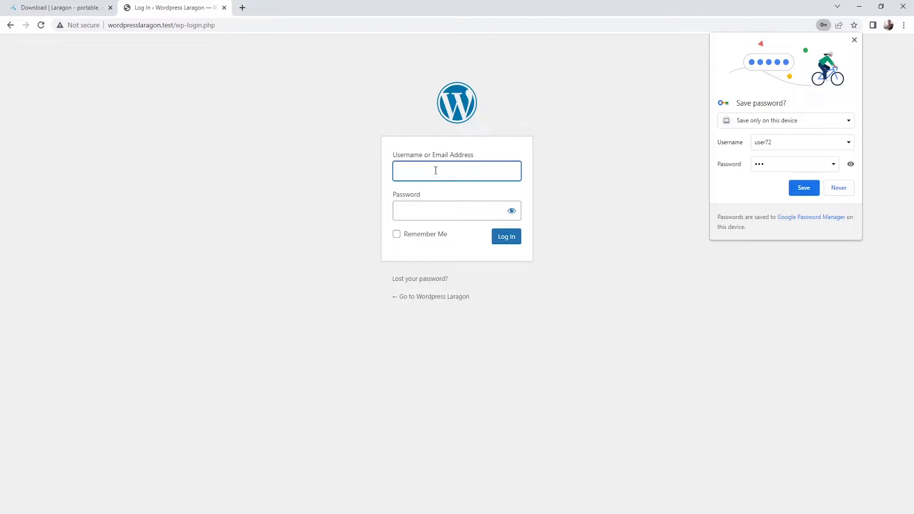
pyautogui.write('user72')
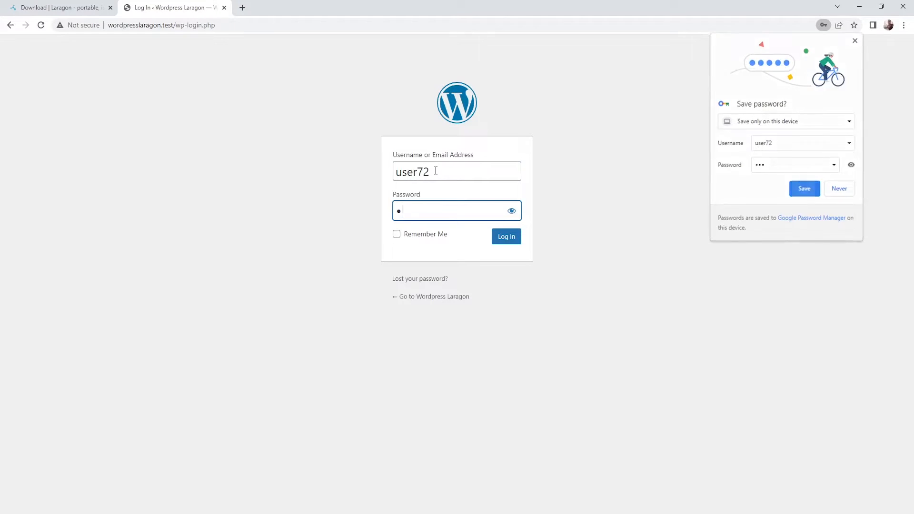
pyautogui.click(504, 236)
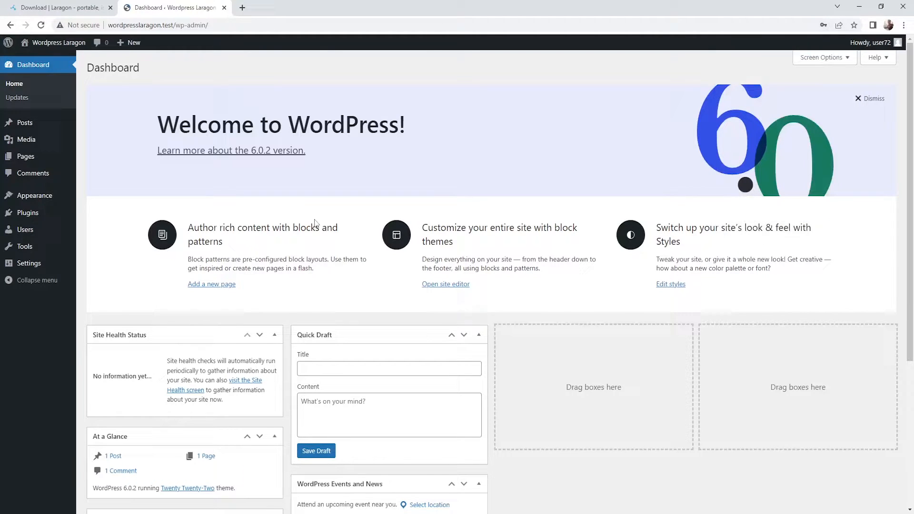
pyautogui.scroll(-3)
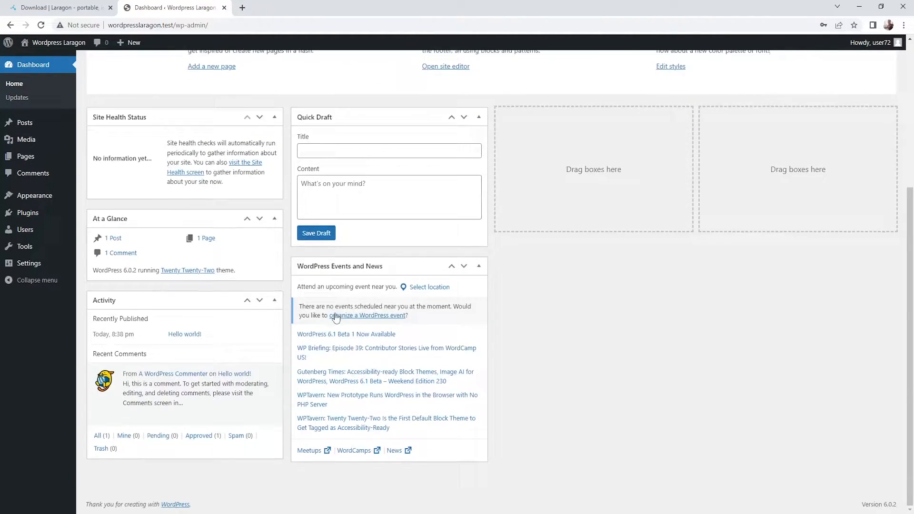
pyautogui.scroll(3)
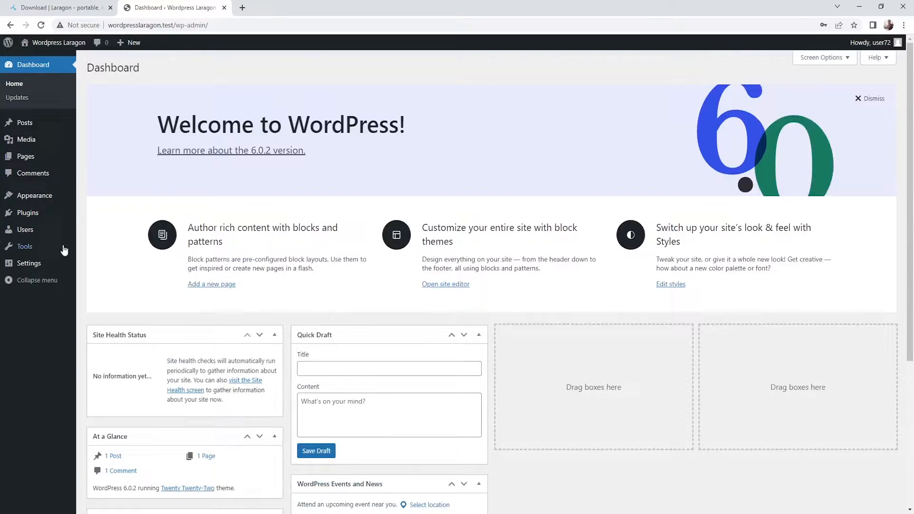
pyautogui.moveTo(149, 291)
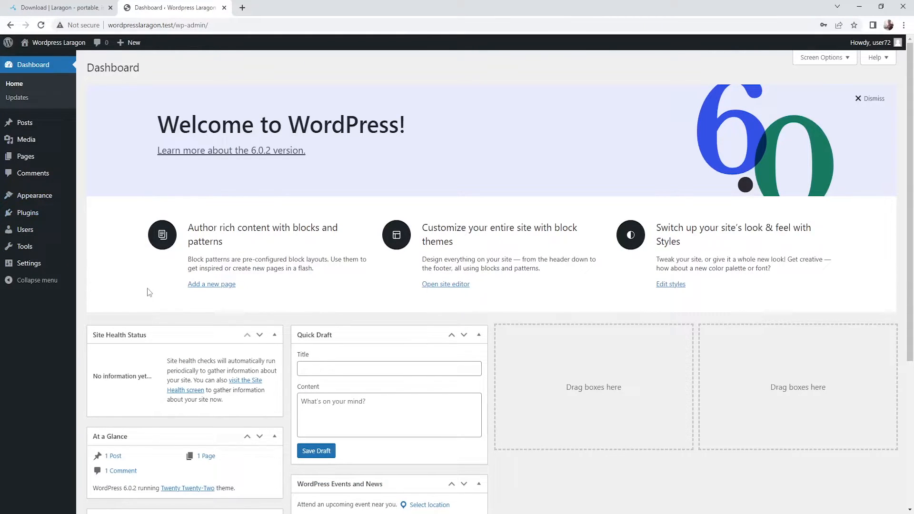
pyautogui.moveTo(33, 196)
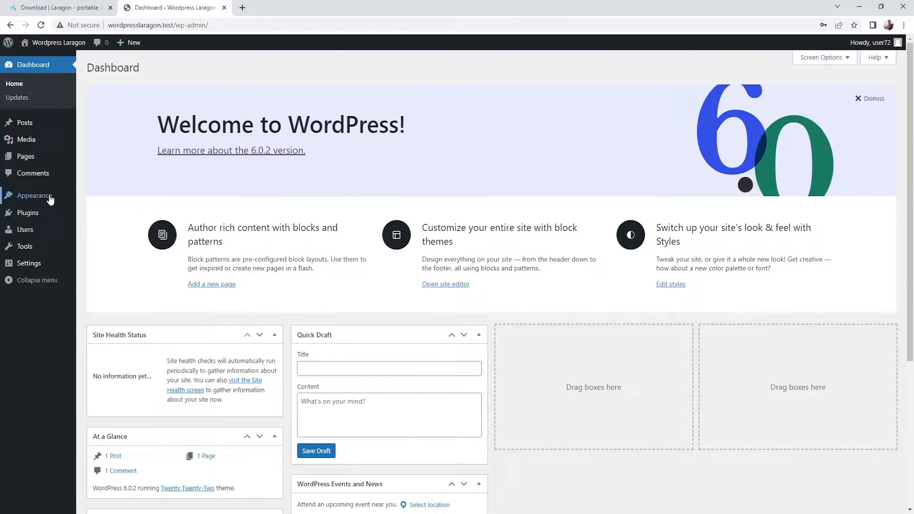
pyautogui.moveTo(34, 195)
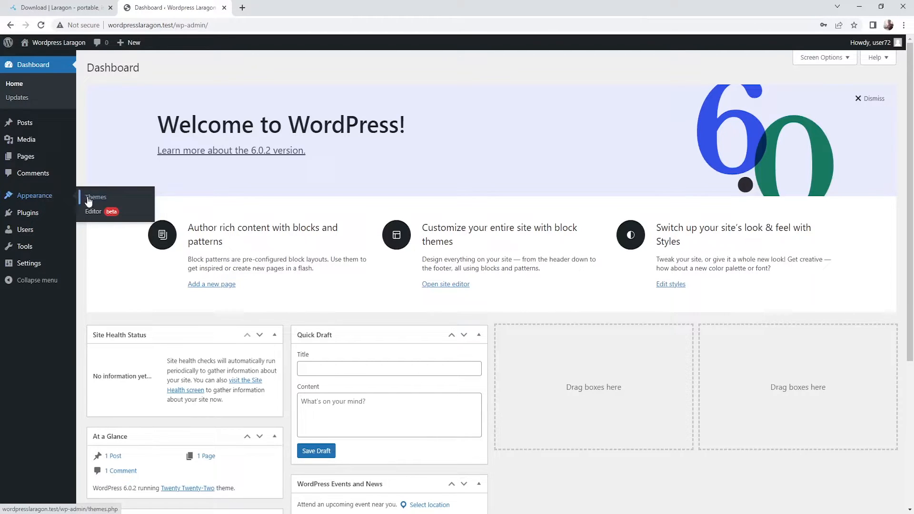
# Upload eInstructor_LMS_Theme.zip under Themes > Add New, install it, and activate it
pyautogui.click(95, 197)
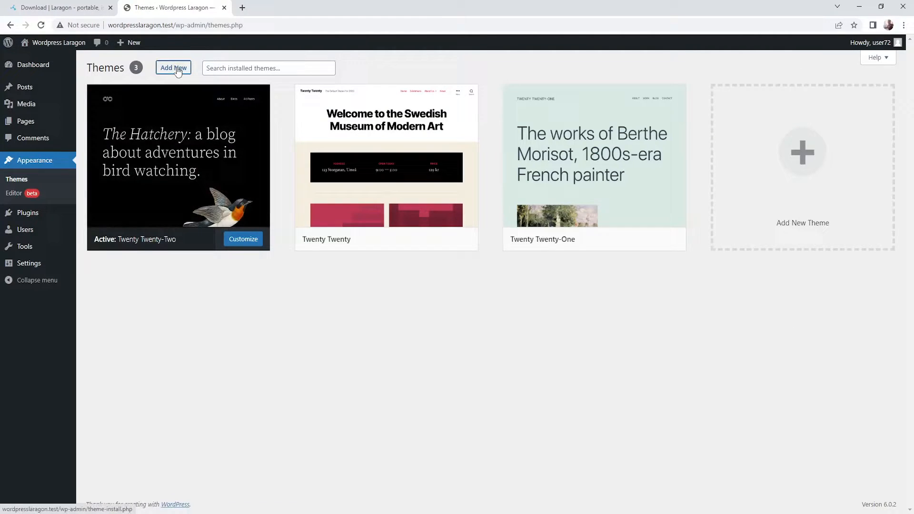
pyautogui.click(174, 68)
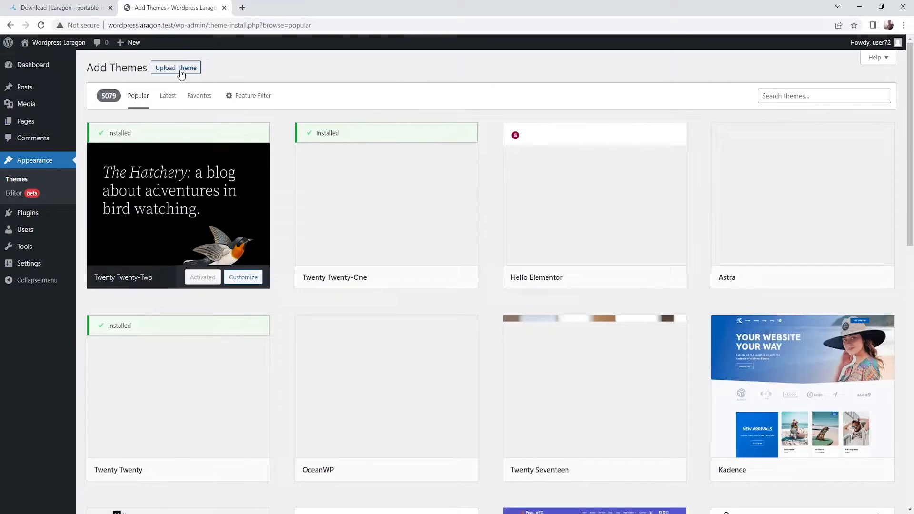
pyautogui.click(176, 68)
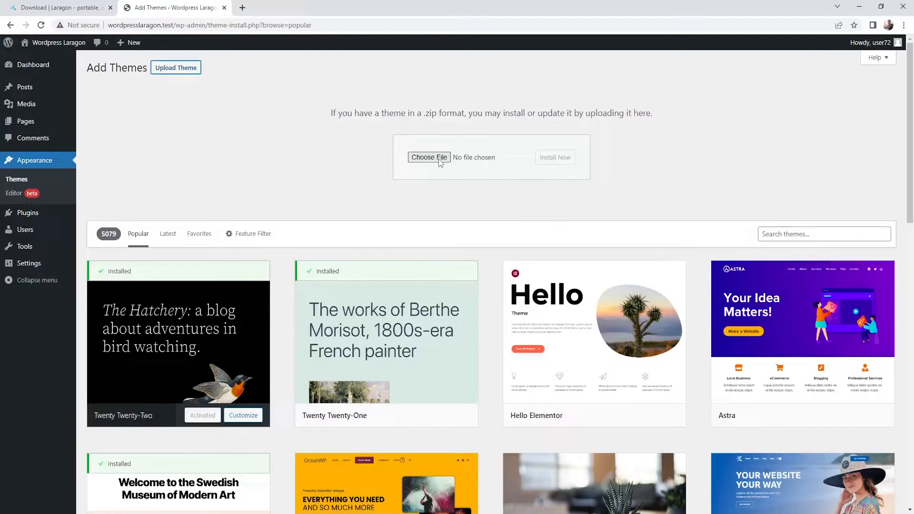
pyautogui.click(429, 157)
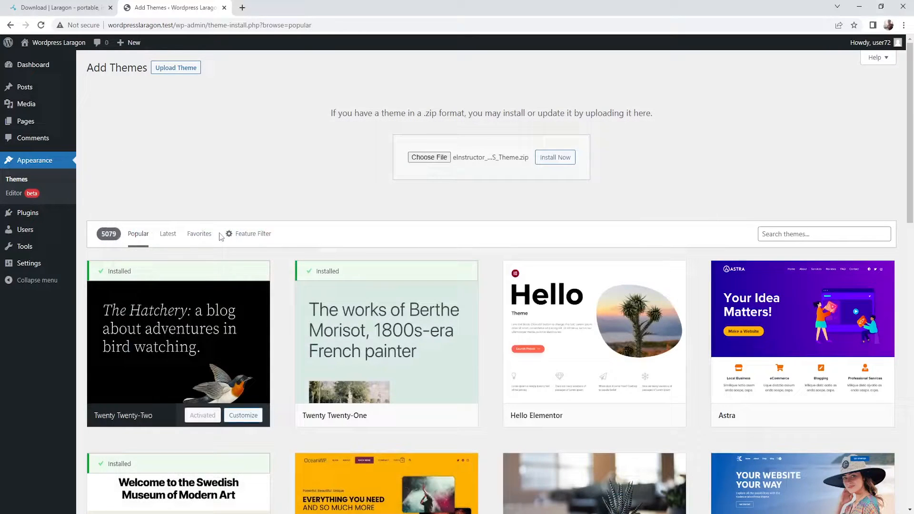
pyautogui.click(554, 157)
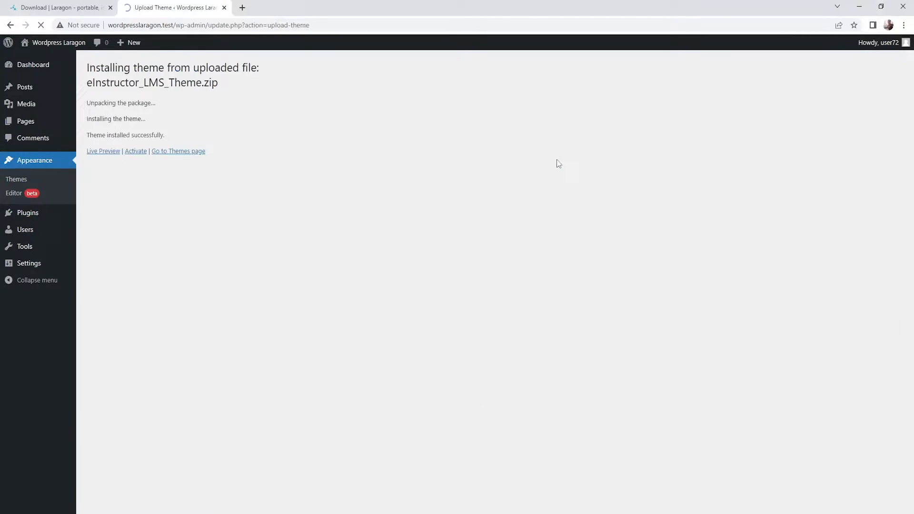
pyautogui.click(135, 151)
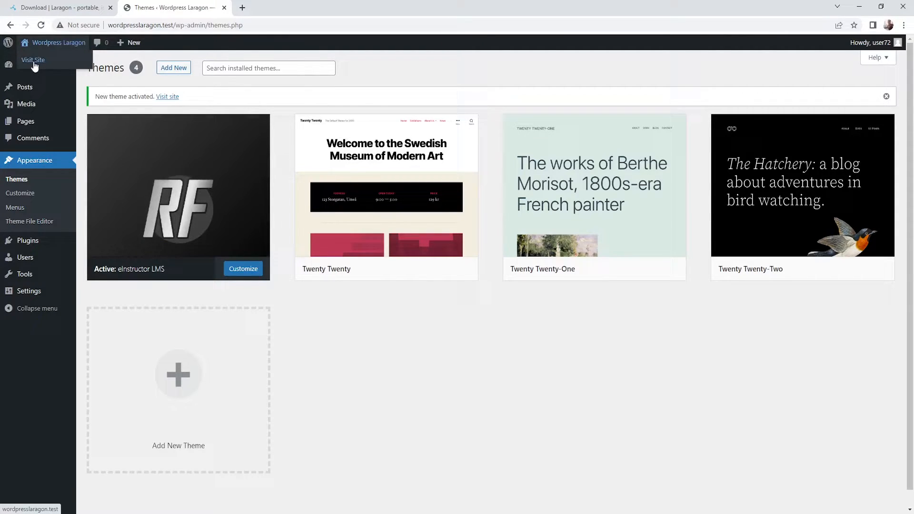
# Visit the live site and scroll down the Reality Fakers homepage
pyautogui.click(33, 60)
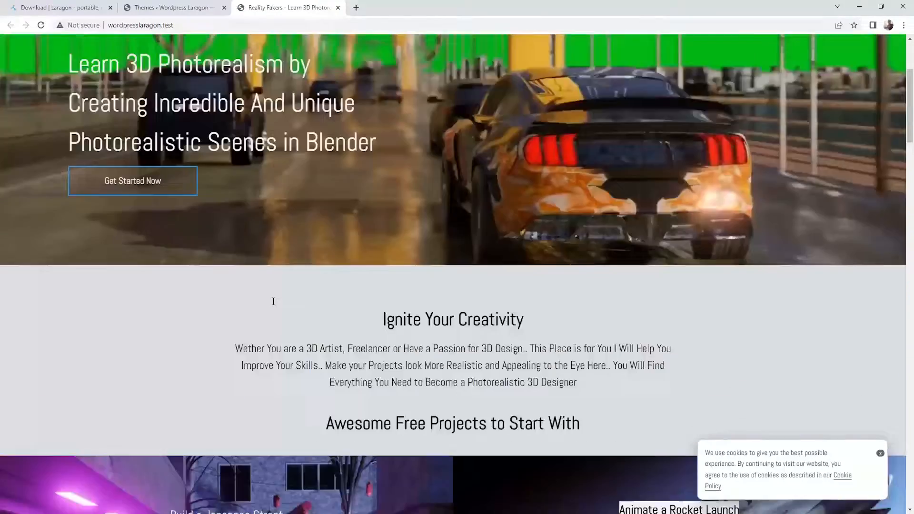
pyautogui.scroll(-3)
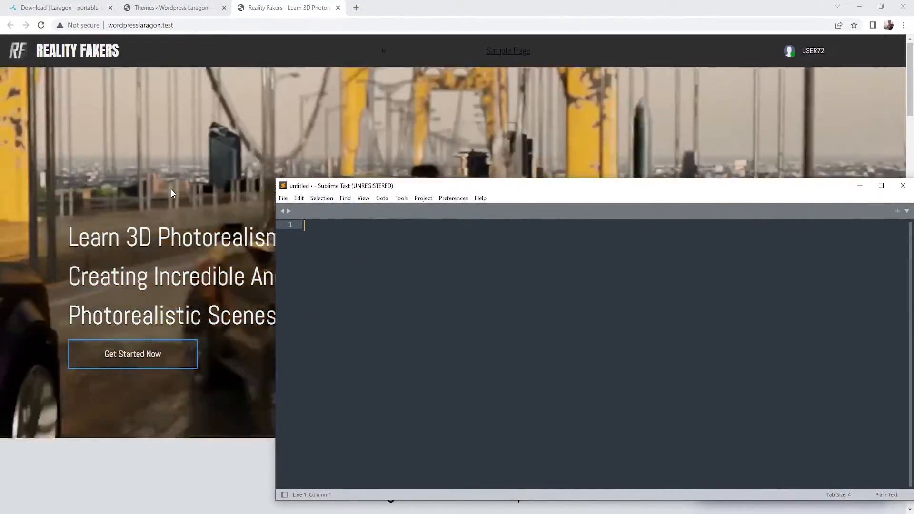
# Start File > Open Folder in Sublime Text and browse into C:\laragon
pyautogui.click(903, 185)
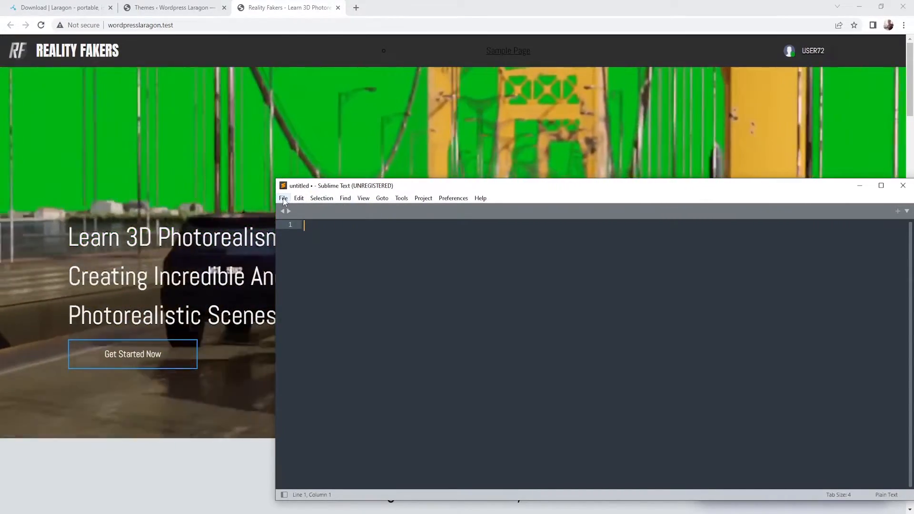
pyautogui.click(283, 198)
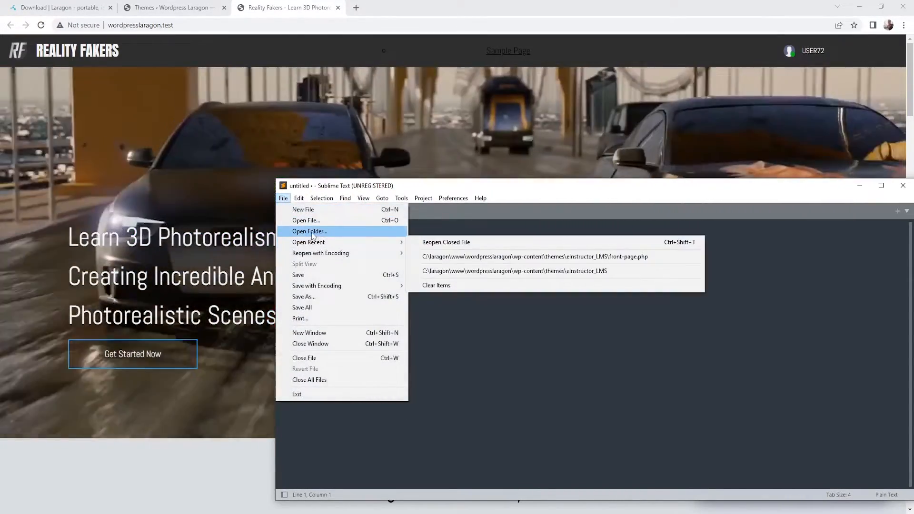
pyautogui.click(309, 232)
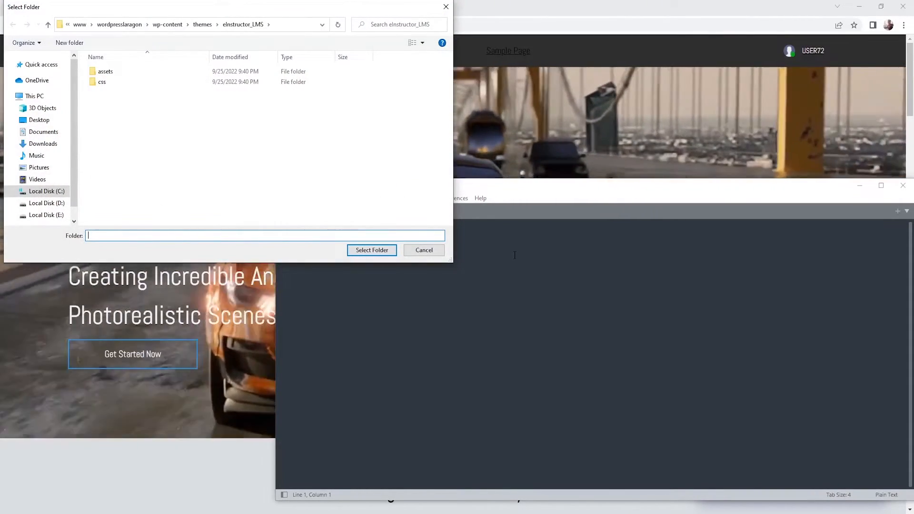
pyautogui.click(44, 192)
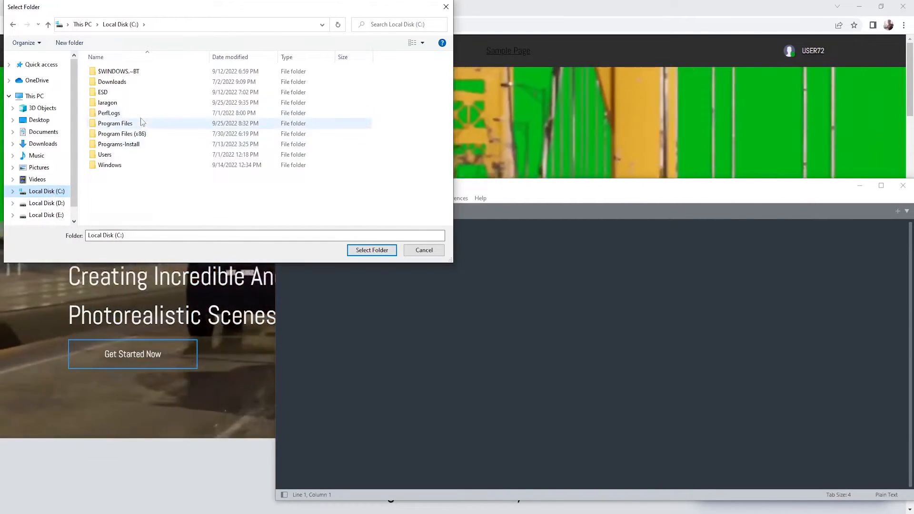
pyautogui.click(107, 102)
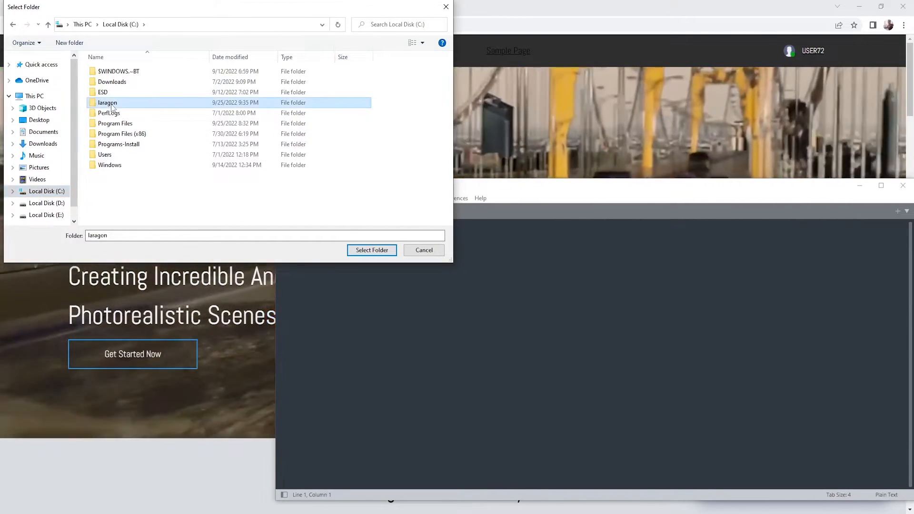
pyautogui.doubleClick(107, 103)
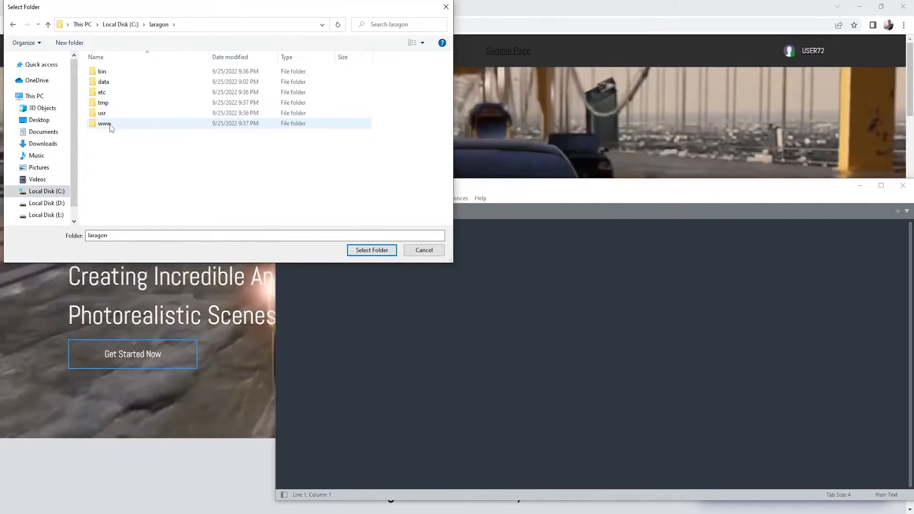
# Browse through www\wordpresslaragon\wp-content to the eInstructor_LMS theme folder and open it
pyautogui.doubleClick(104, 123)
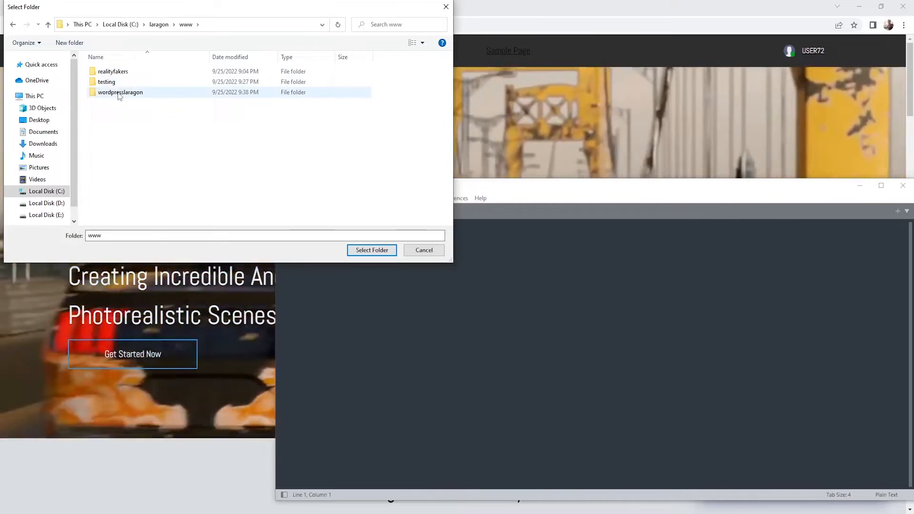
pyautogui.moveTo(120, 92)
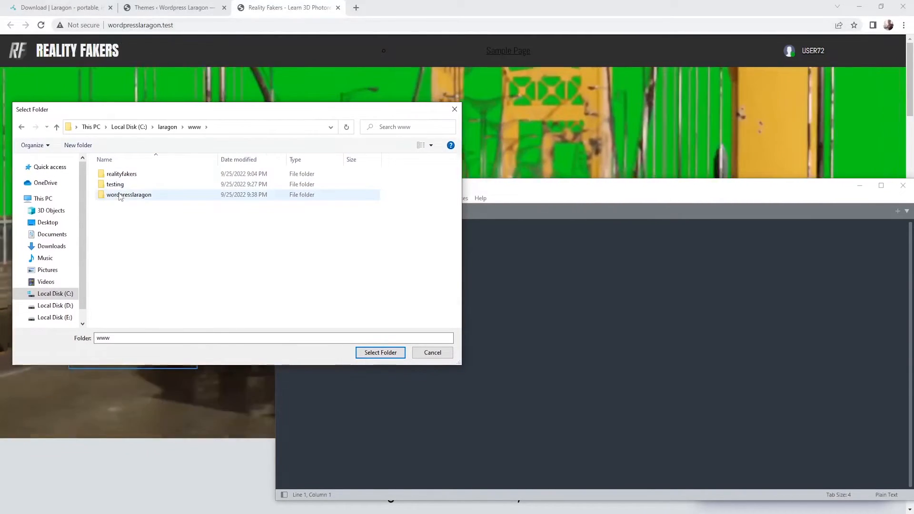
pyautogui.doubleClick(128, 195)
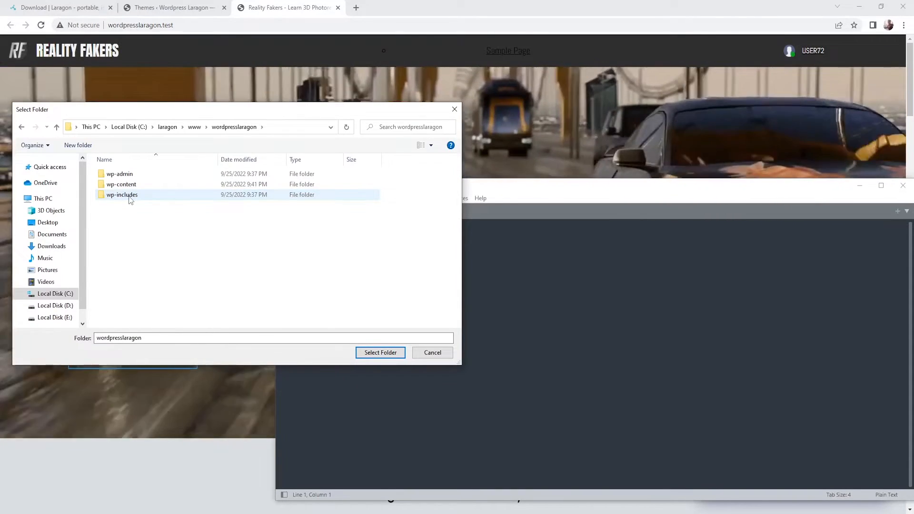
pyautogui.moveTo(122, 194)
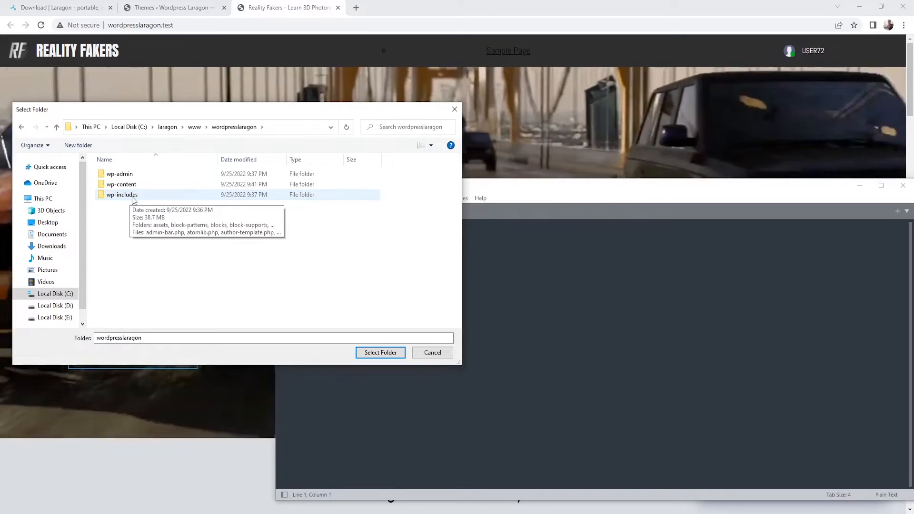
pyautogui.click(122, 184)
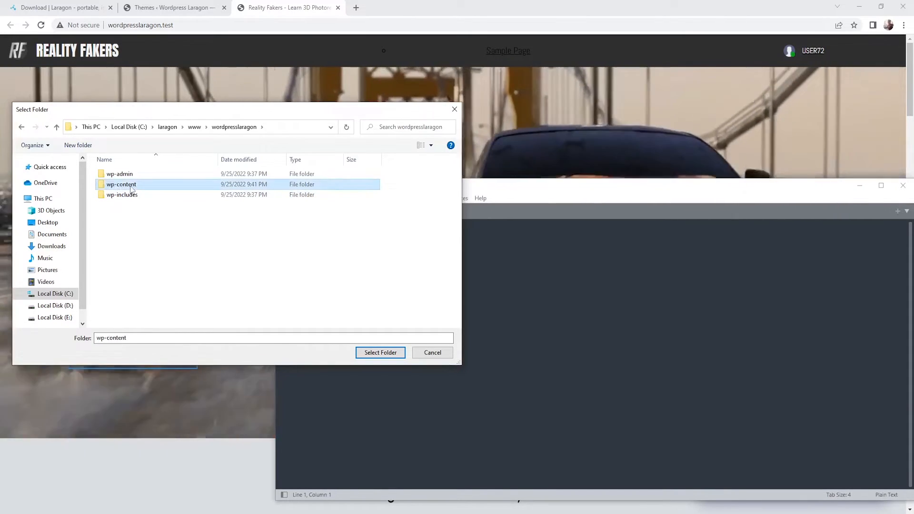
pyautogui.doubleClick(122, 185)
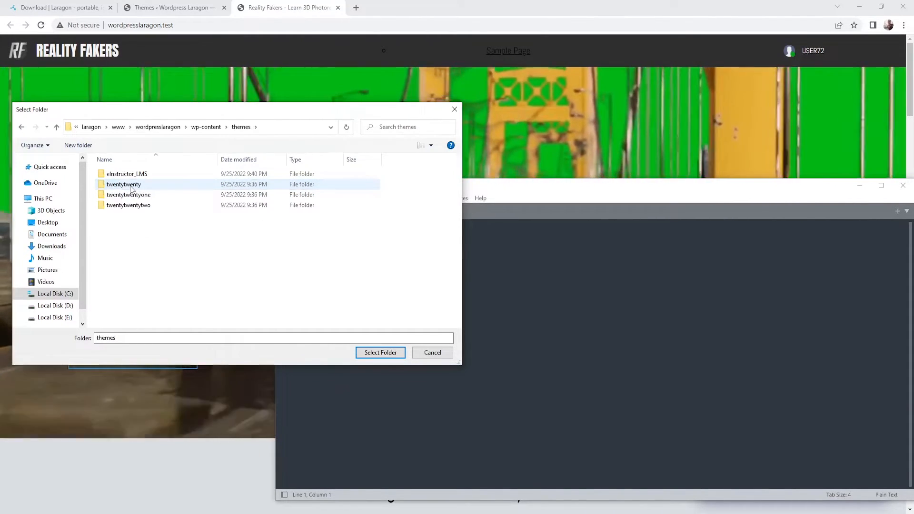
pyautogui.doubleClick(126, 174)
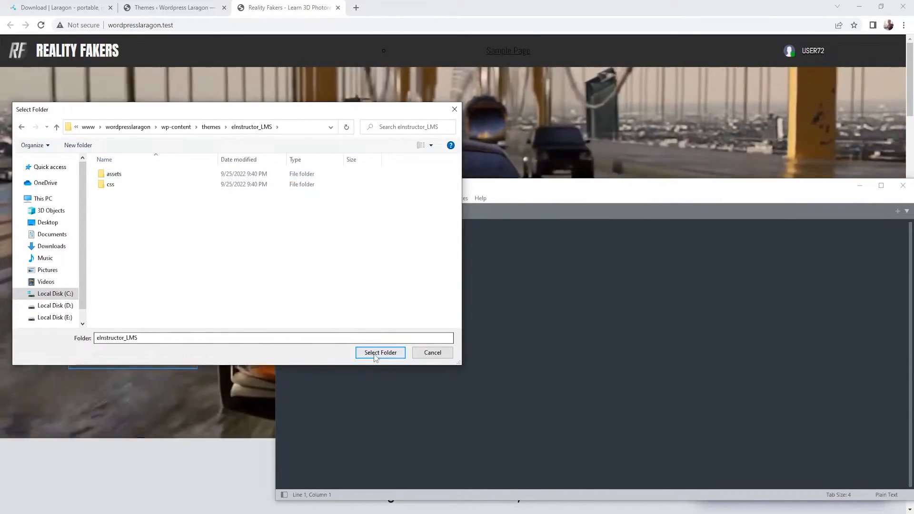
pyautogui.click(380, 353)
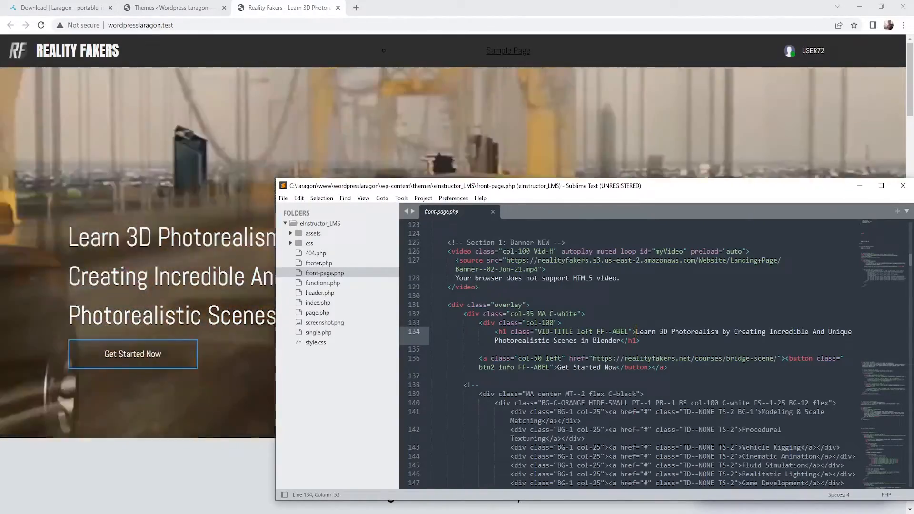
# Type 'Hello Every' before 'Learn 3D Photorealism' on line 134 of front-page.php
pyautogui.write('Hello Every')
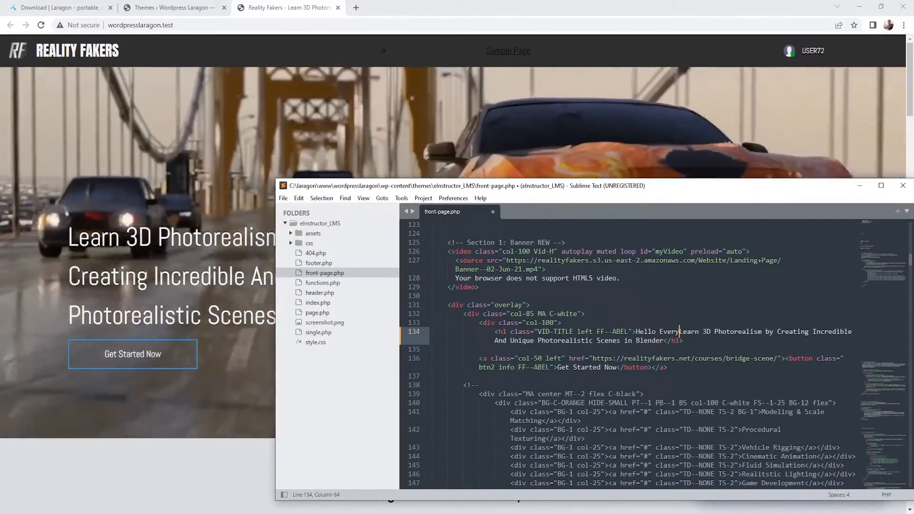